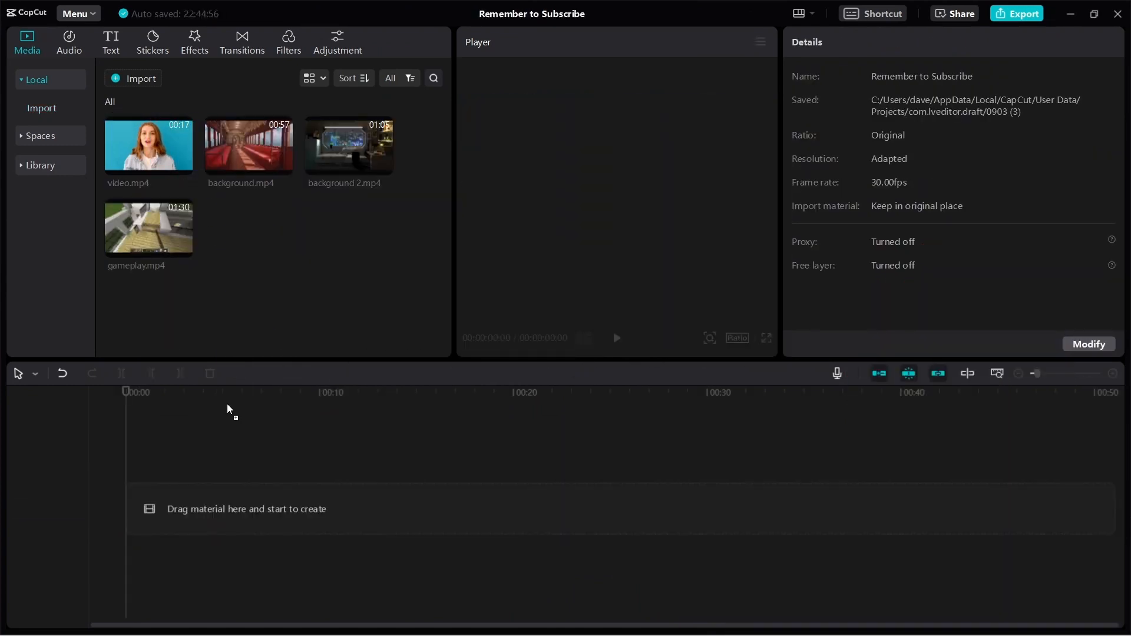
Add video.mp4 to the timeline and select the clip to show its settings.
drag(148, 144, 288, 509)
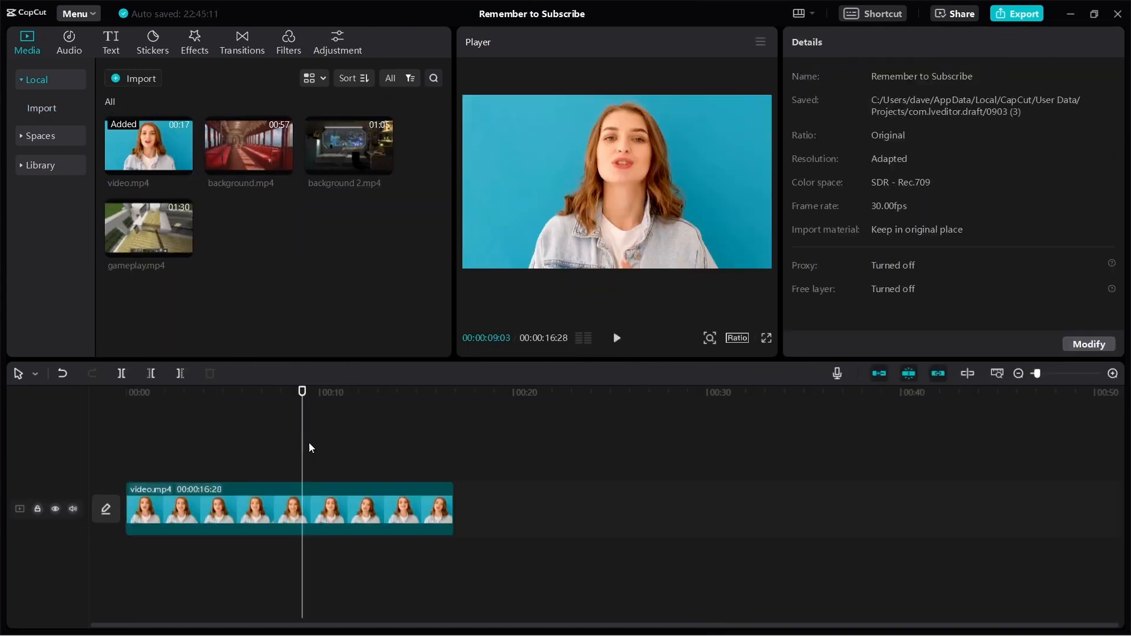
click(288, 508)
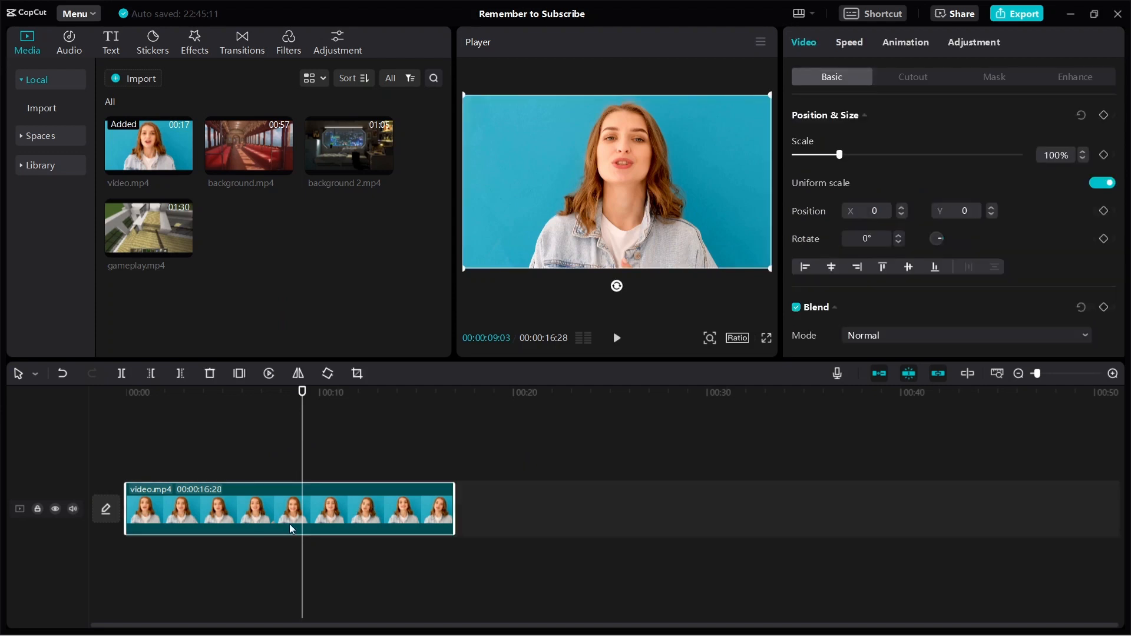
mouse_move(566, 219)
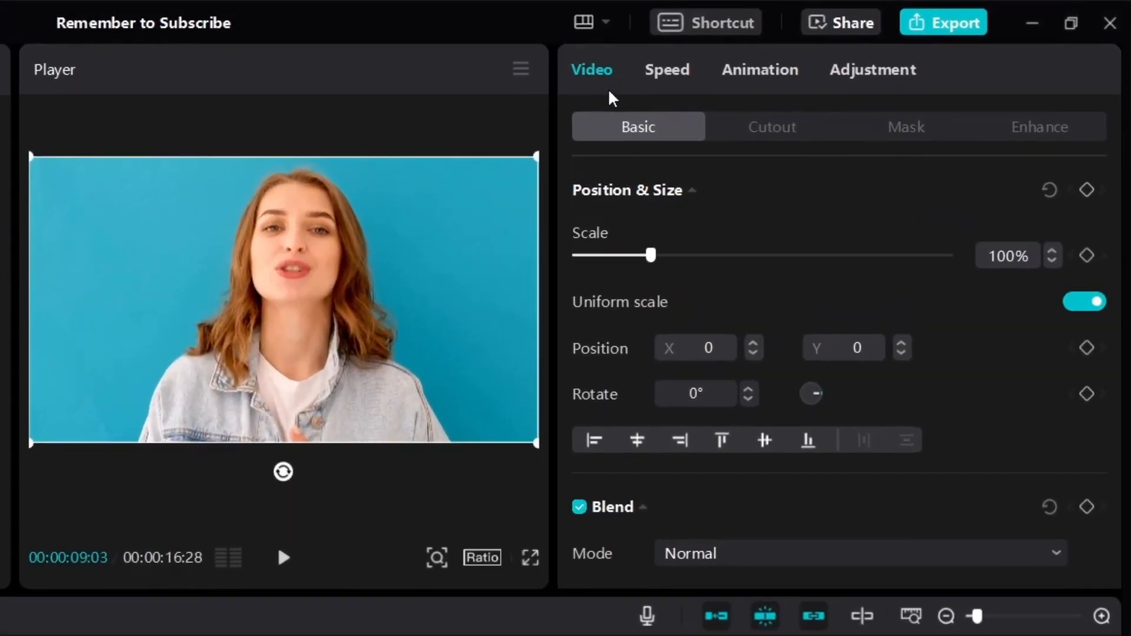
mouse_move(764, 141)
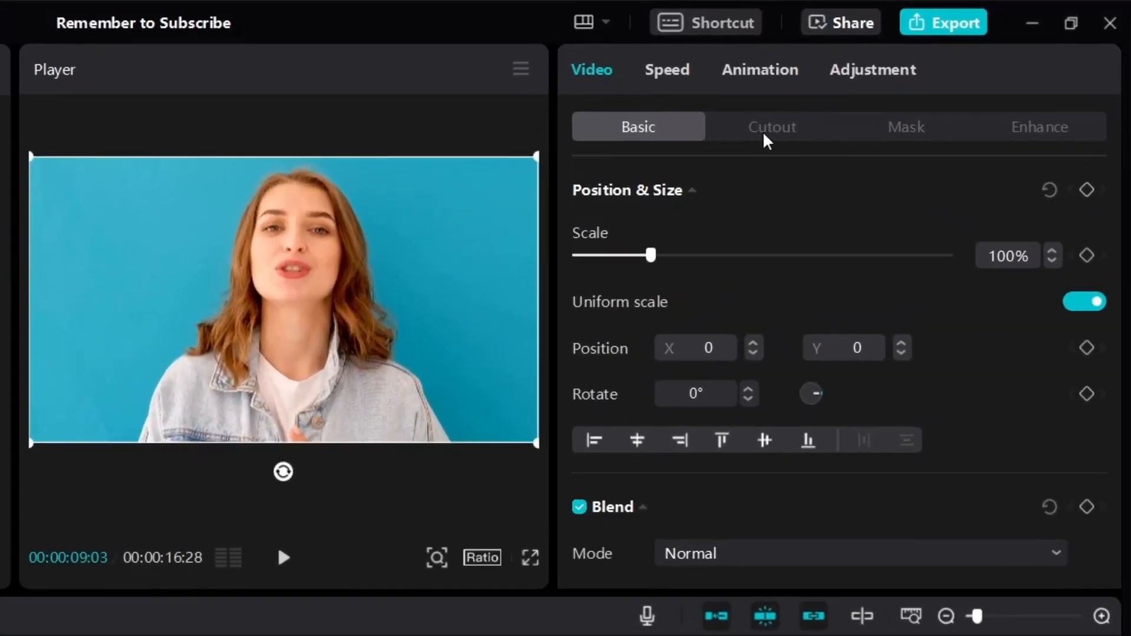
Turn on Auto cutout in the Cutout tab to remove the blue background.
click(771, 126)
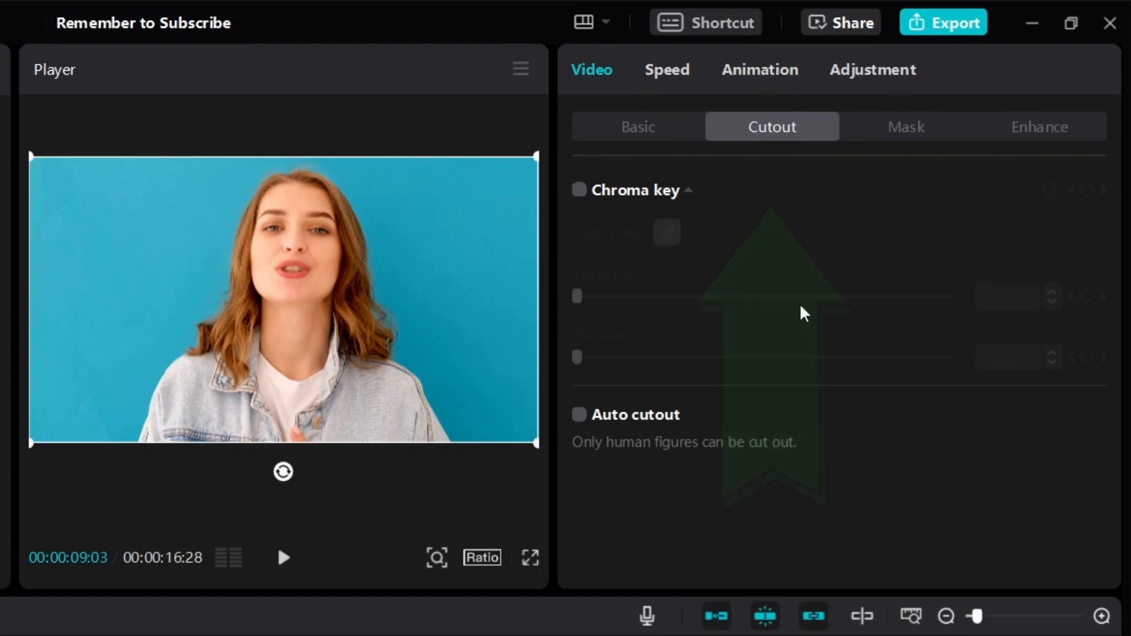
click(579, 414)
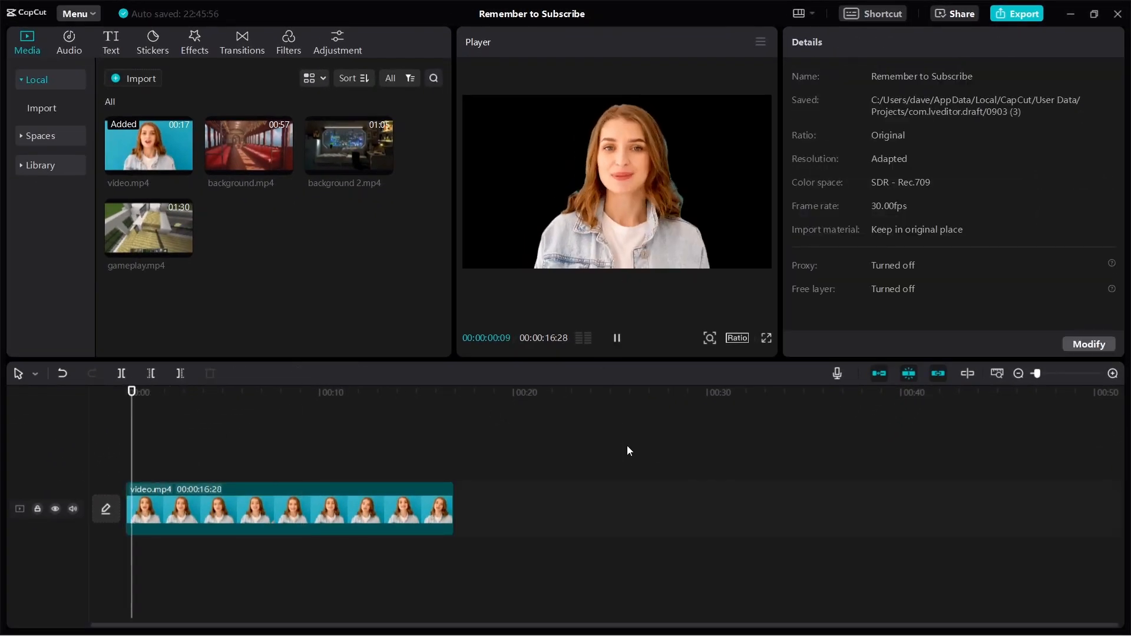
Preview the train-interior background.mp4 and add it to a new timeline track.
click(615, 338)
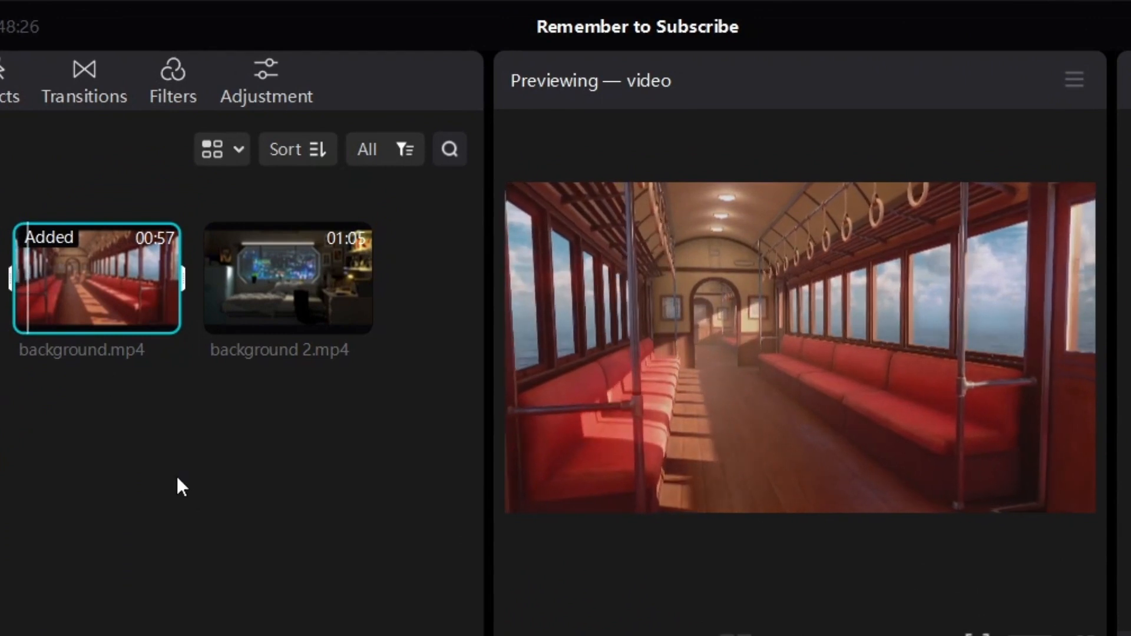
click(287, 277)
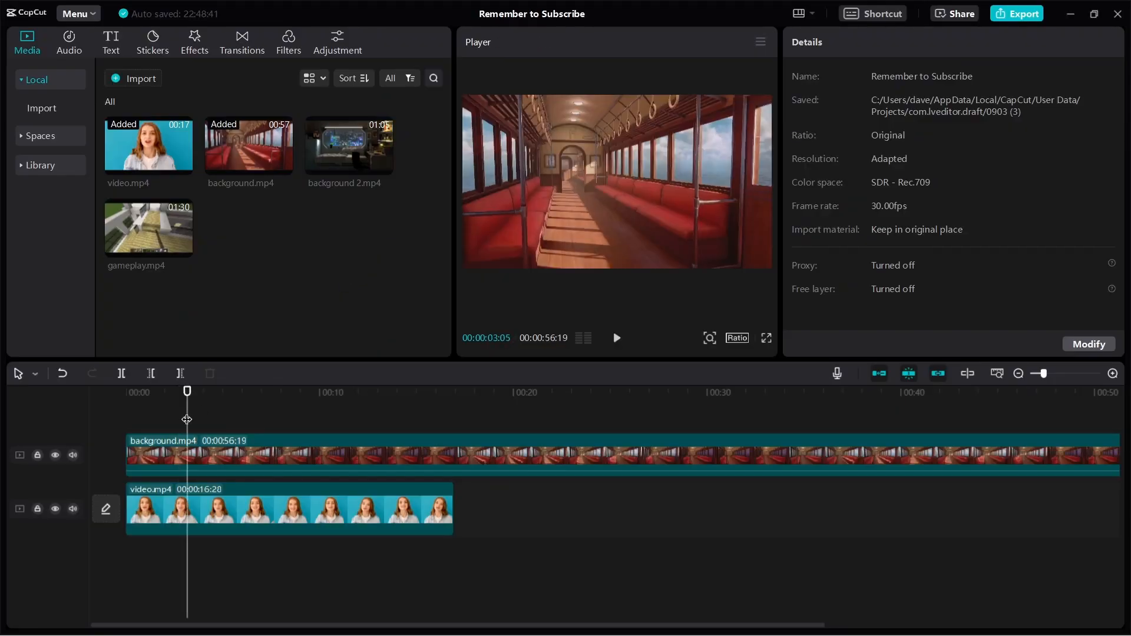
Move video.mp4 above background.mp4 and play then pause the composite preview.
click(616, 337)
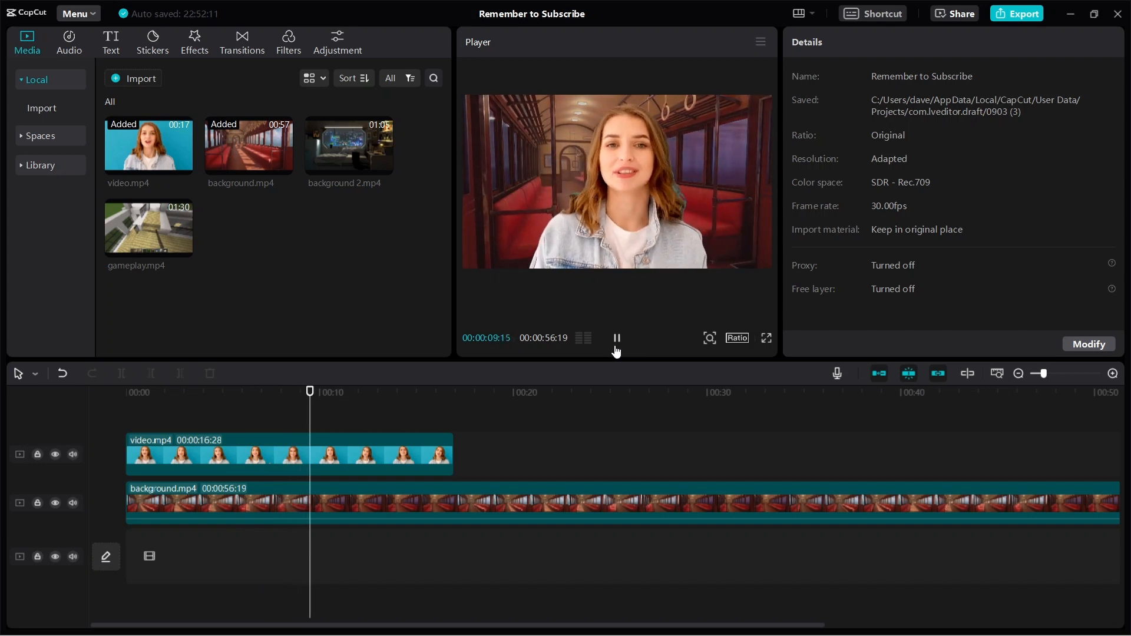
click(616, 337)
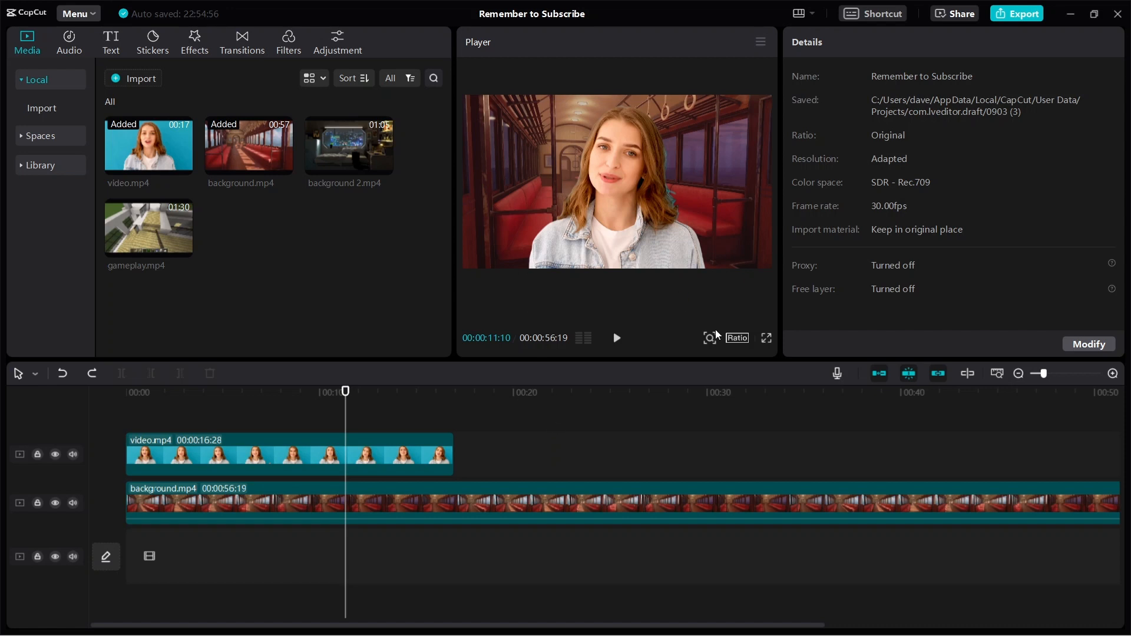
mouse_move(650, 242)
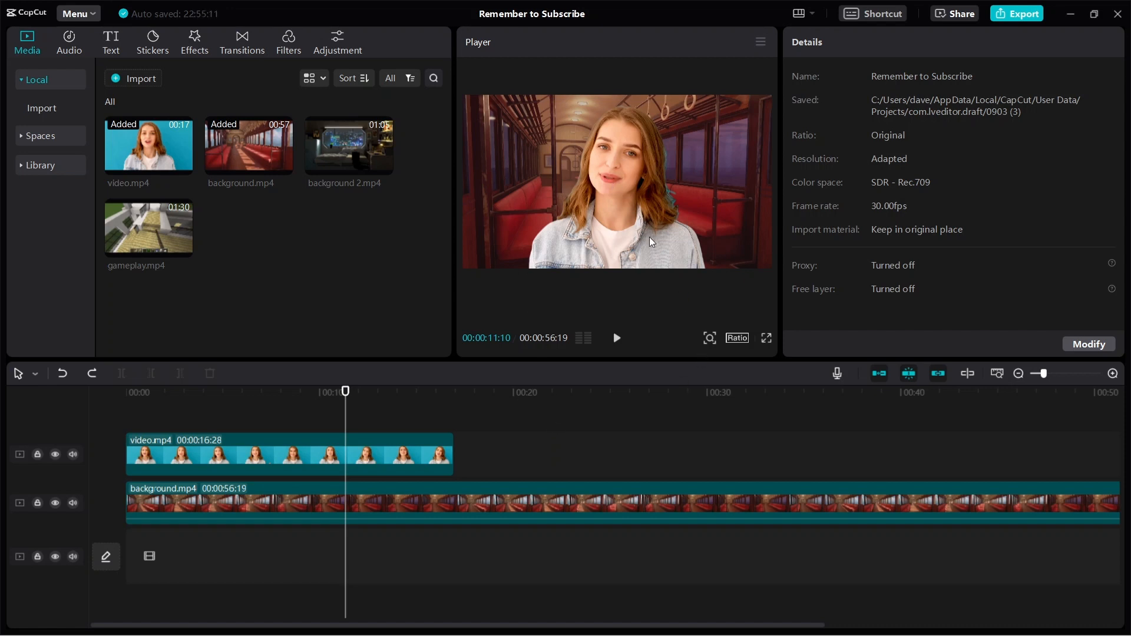
mouse_move(677, 165)
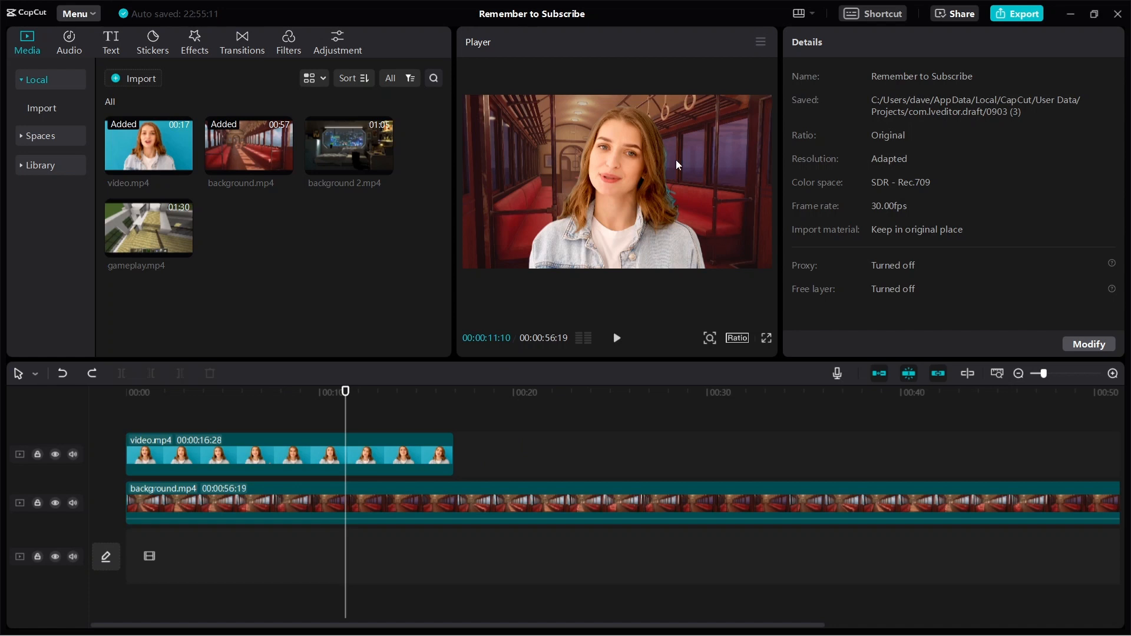
mouse_move(380, 411)
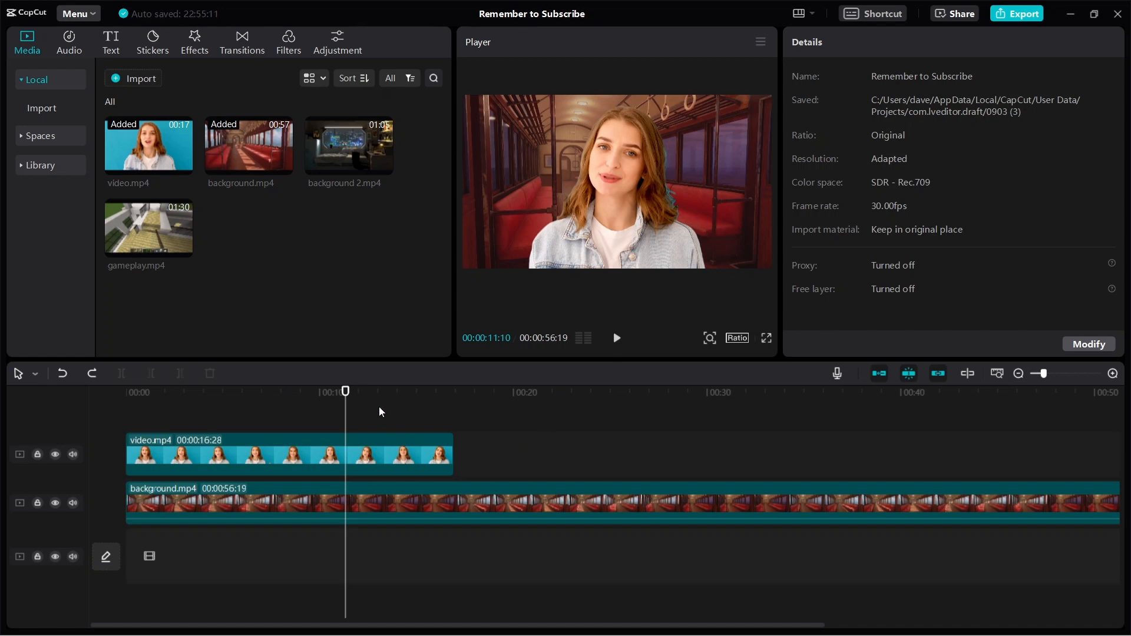
mouse_move(340, 430)
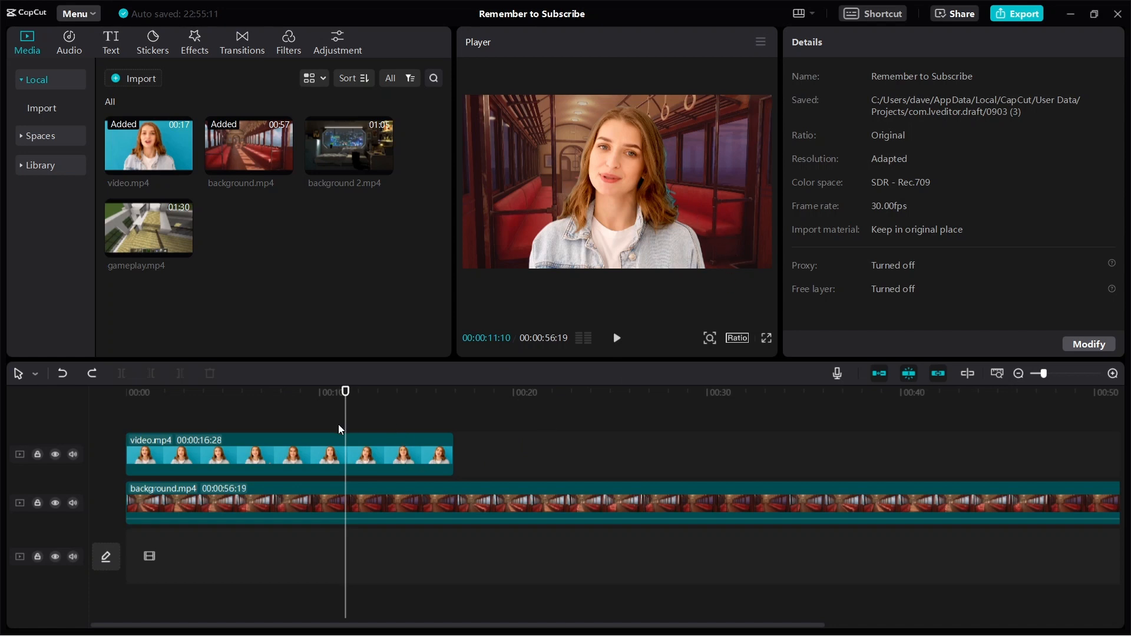
Scale the woman's clip to 80% and place her in the lower-right corner.
click(289, 454)
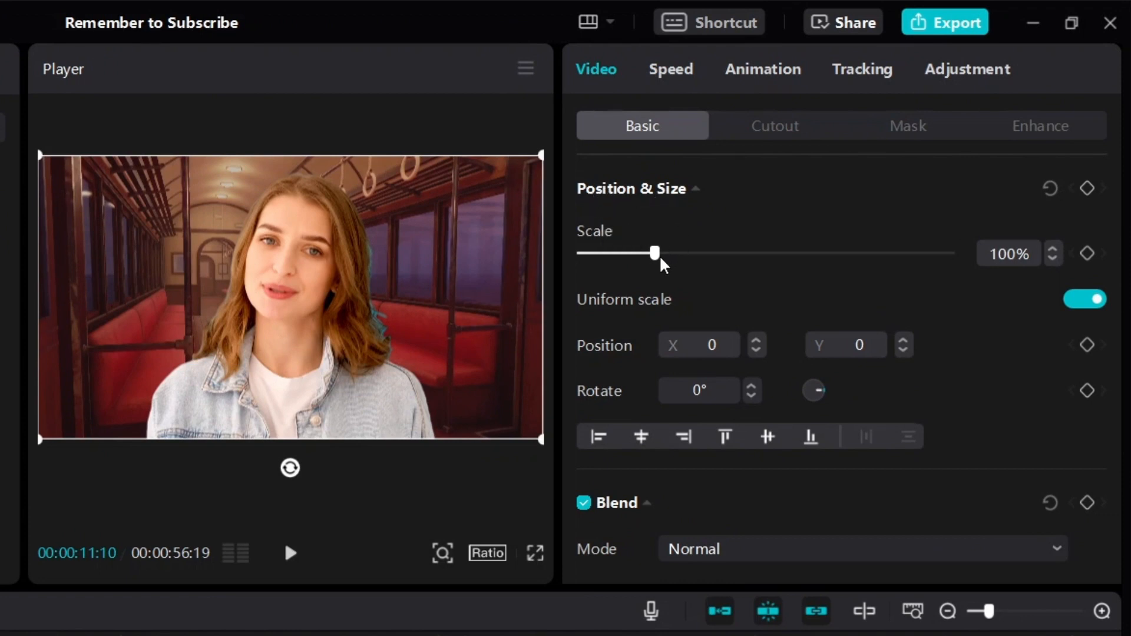
drag(655, 253, 646, 254)
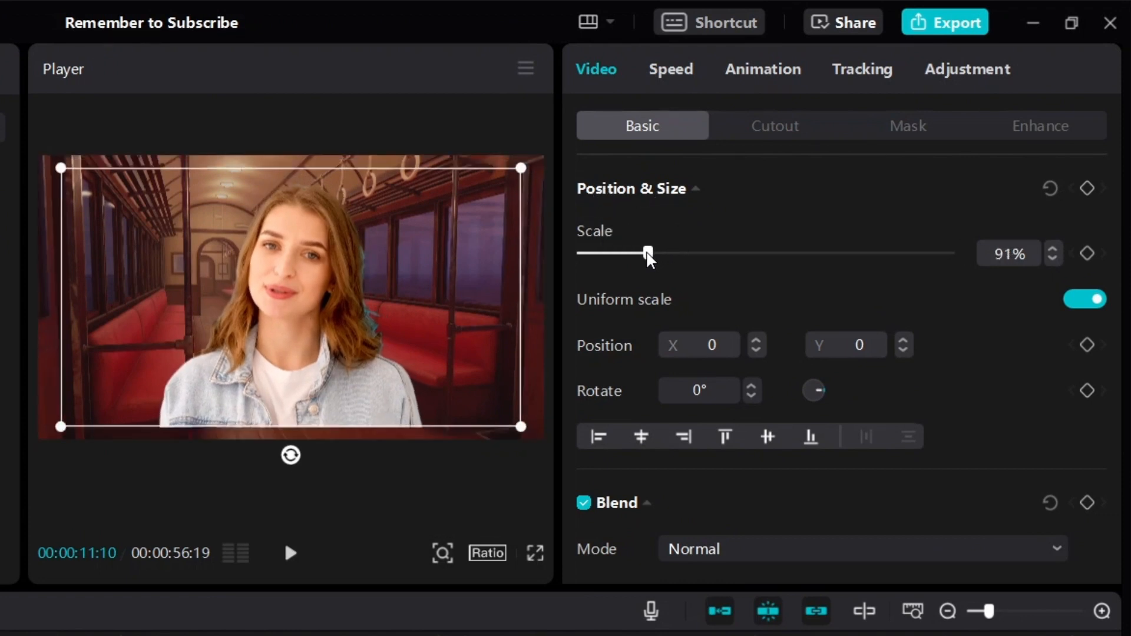
drag(646, 253, 615, 254)
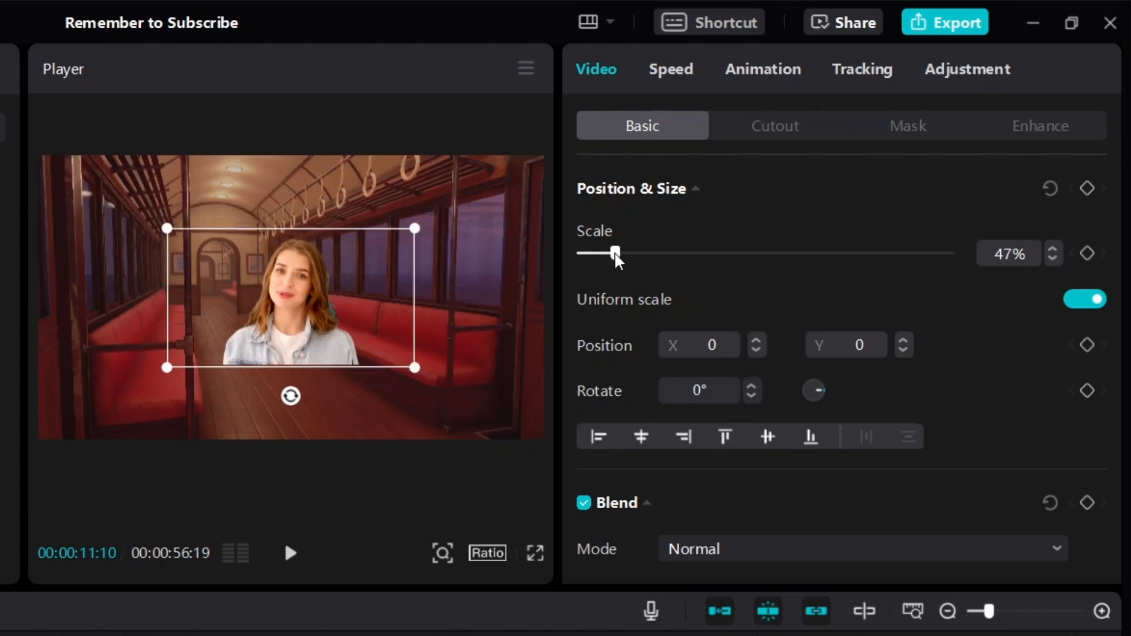
drag(614, 253, 639, 253)
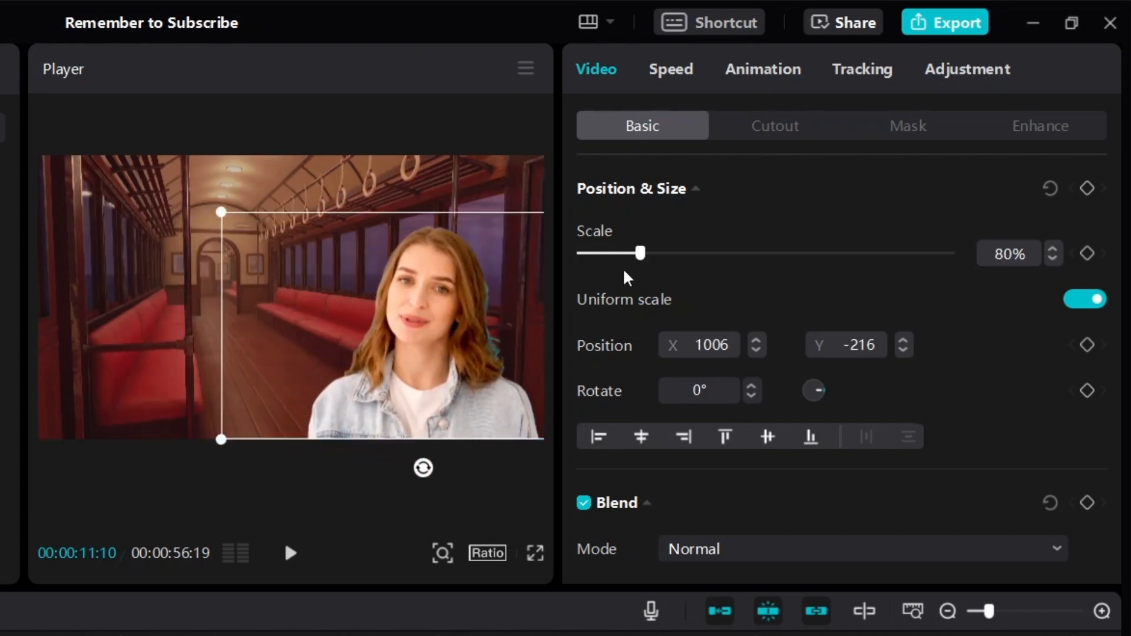
drag(637, 253, 632, 253)
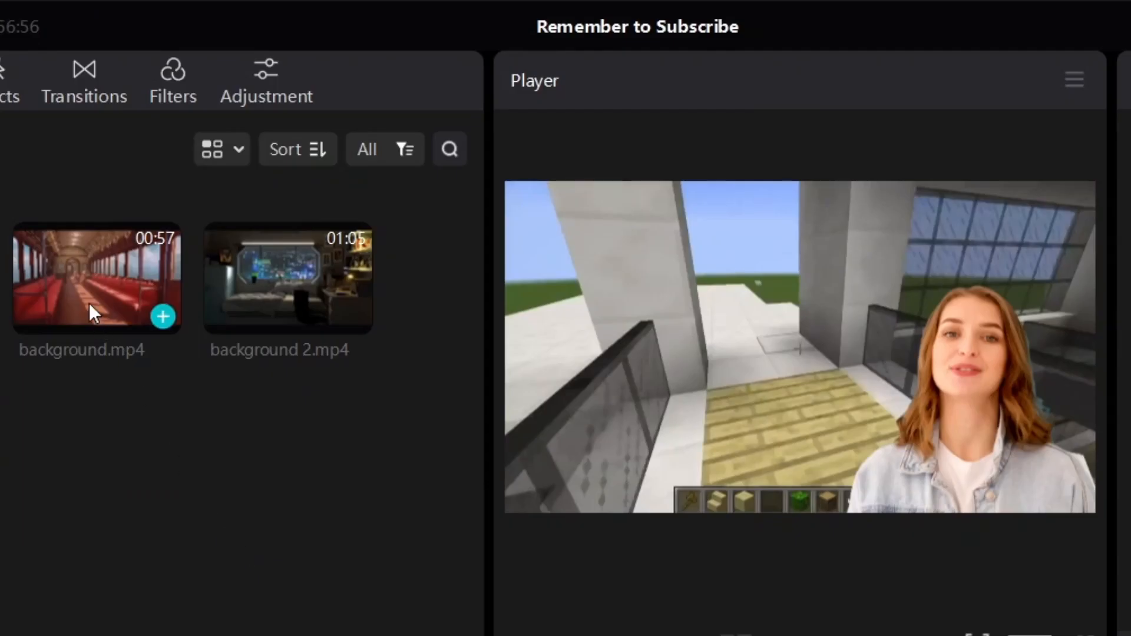
Use gameplay.mp4 as the background behind the woman on the lower track.
click(97, 278)
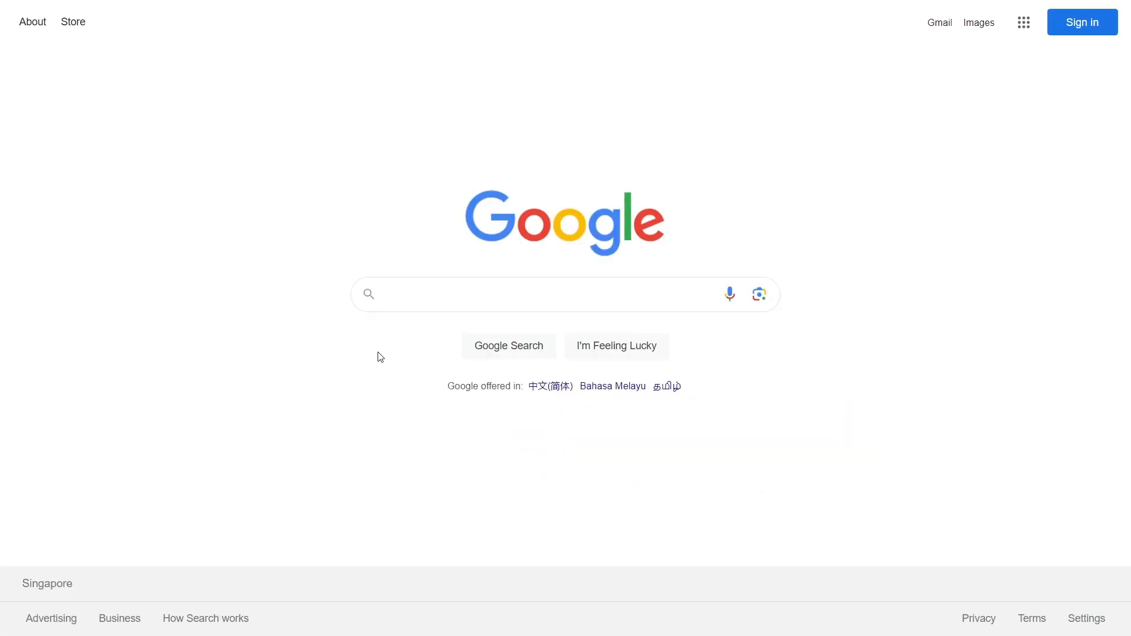
Google 'live wallpaper computer' and scroll down through the wallpaper site results.
text(live wallpaper compue)
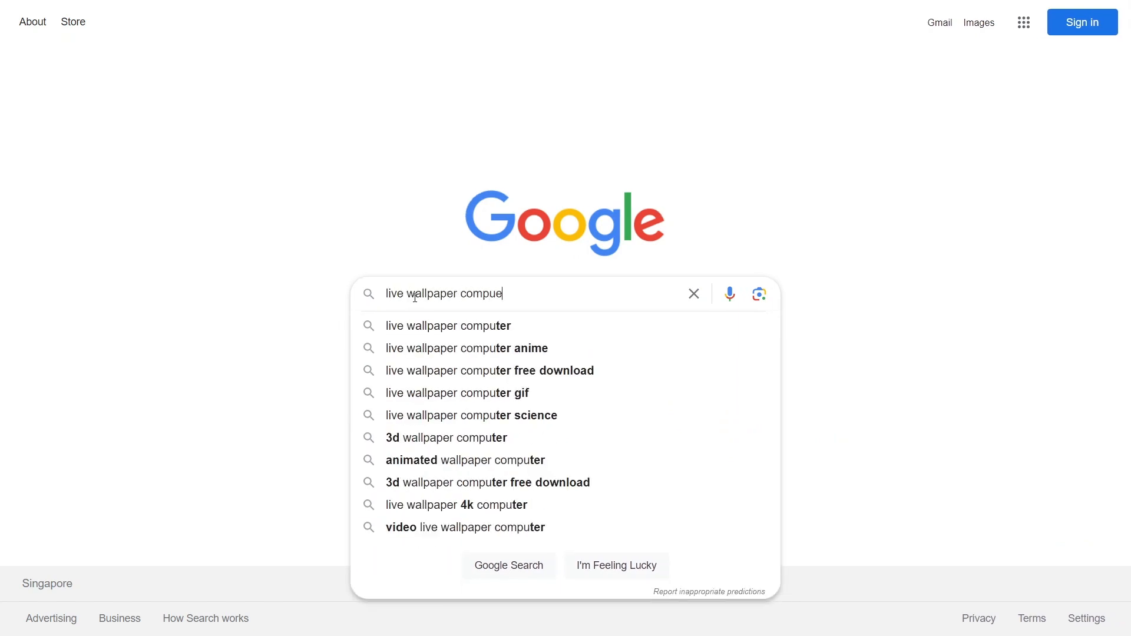
click(449, 326)
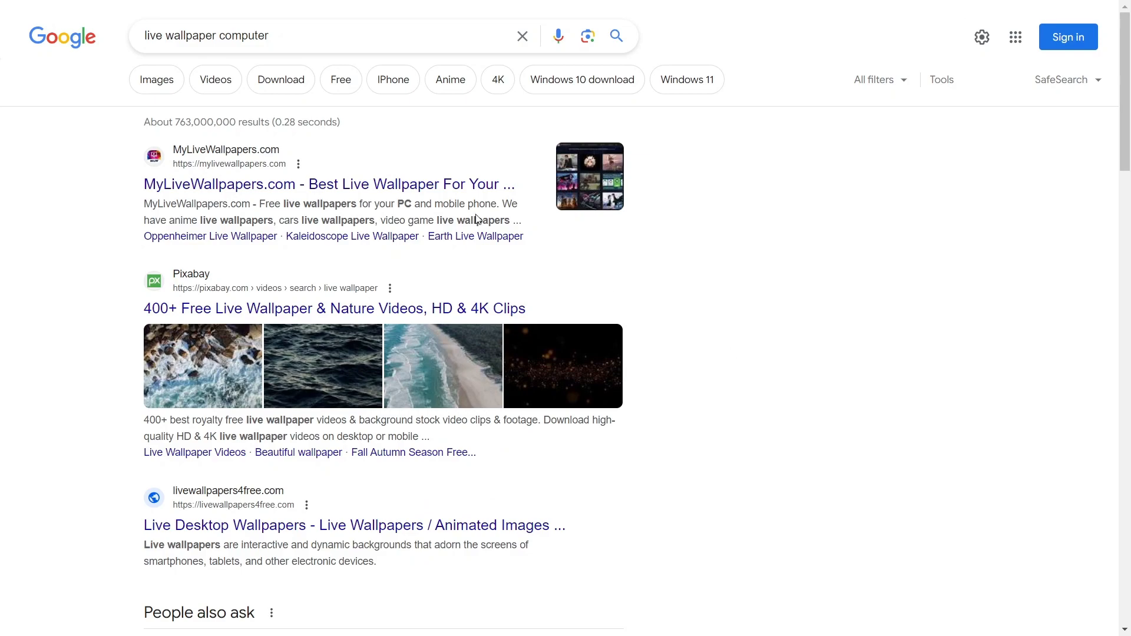
scroll(down, 3)
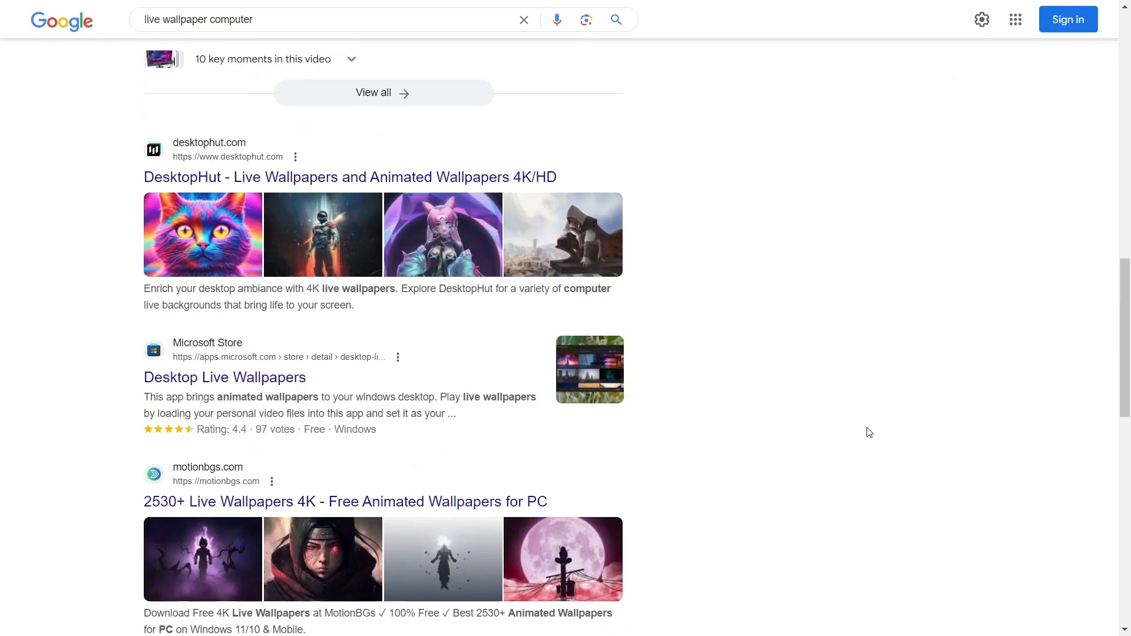
scroll(down, 3)
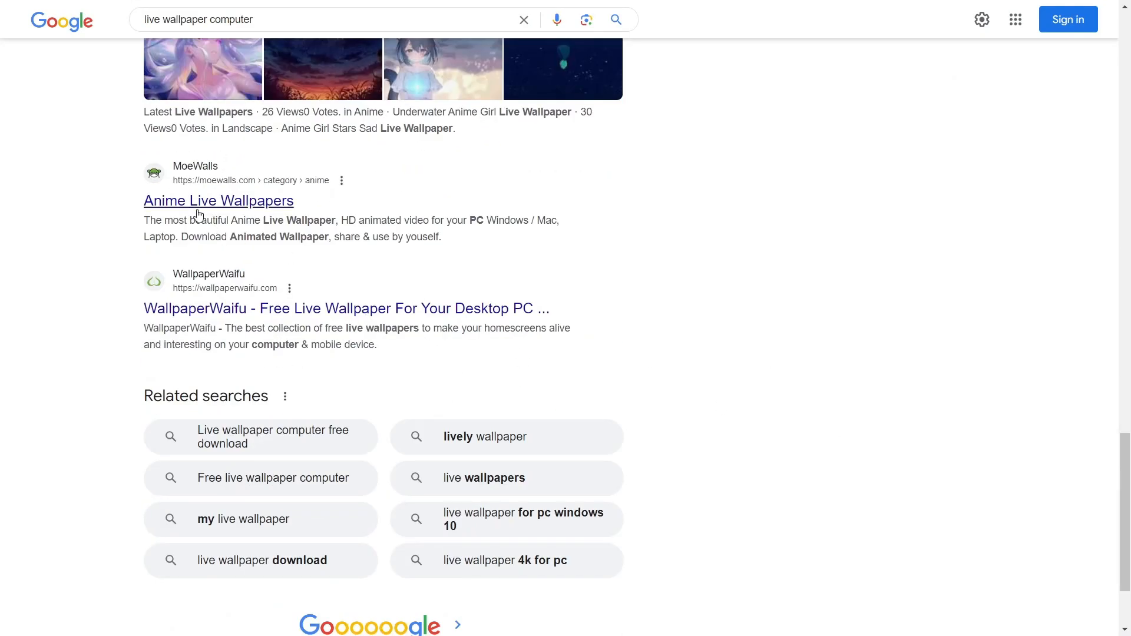
Open MoeWalls, pick the Lifestyle category, and scroll to Tokyo City Streets Live Wallpaper.
click(218, 201)
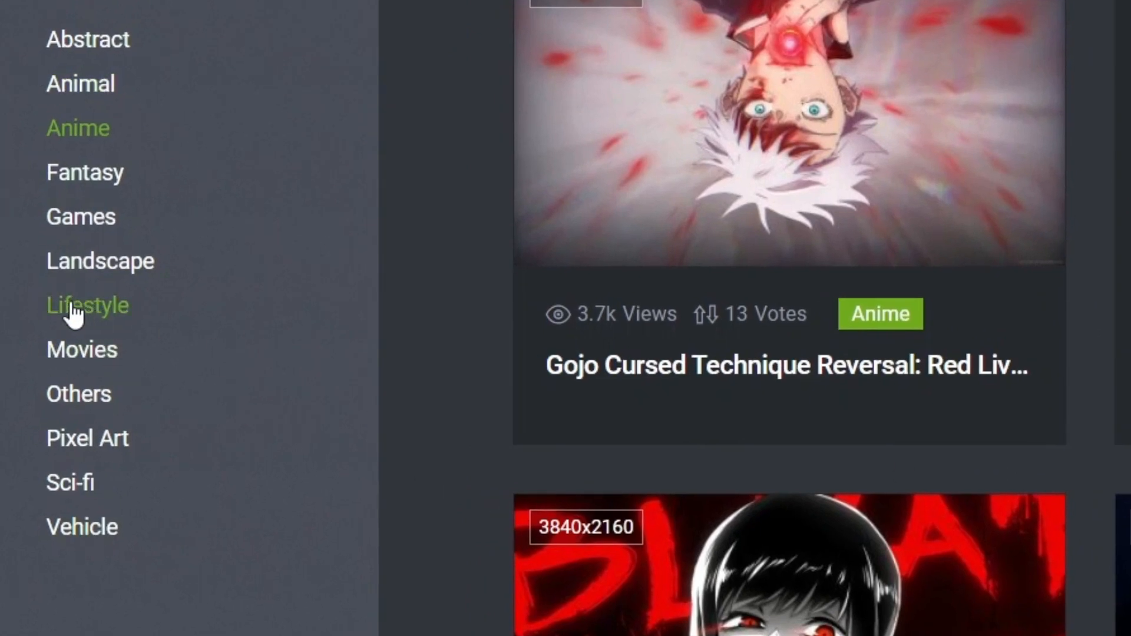
click(87, 304)
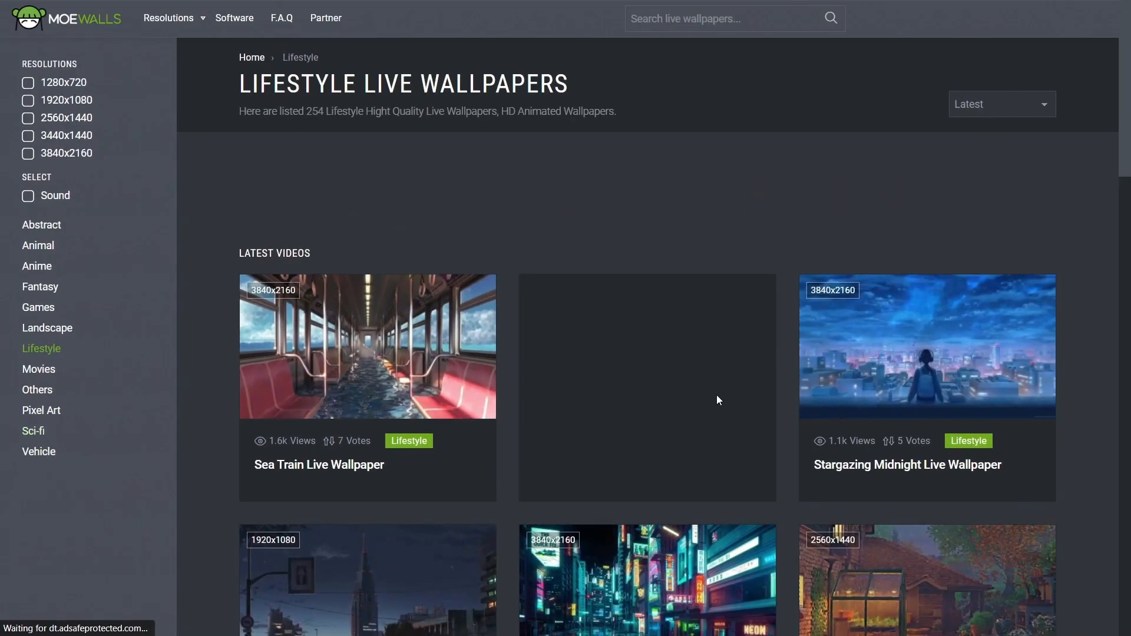
scroll(down, 3)
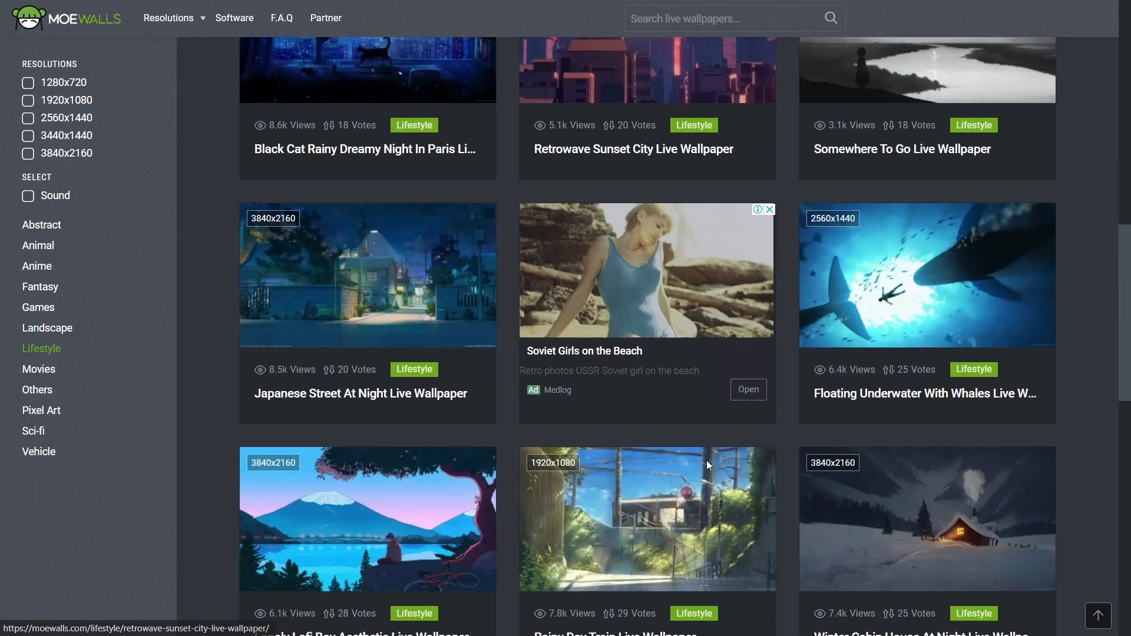
scroll(down, 3)
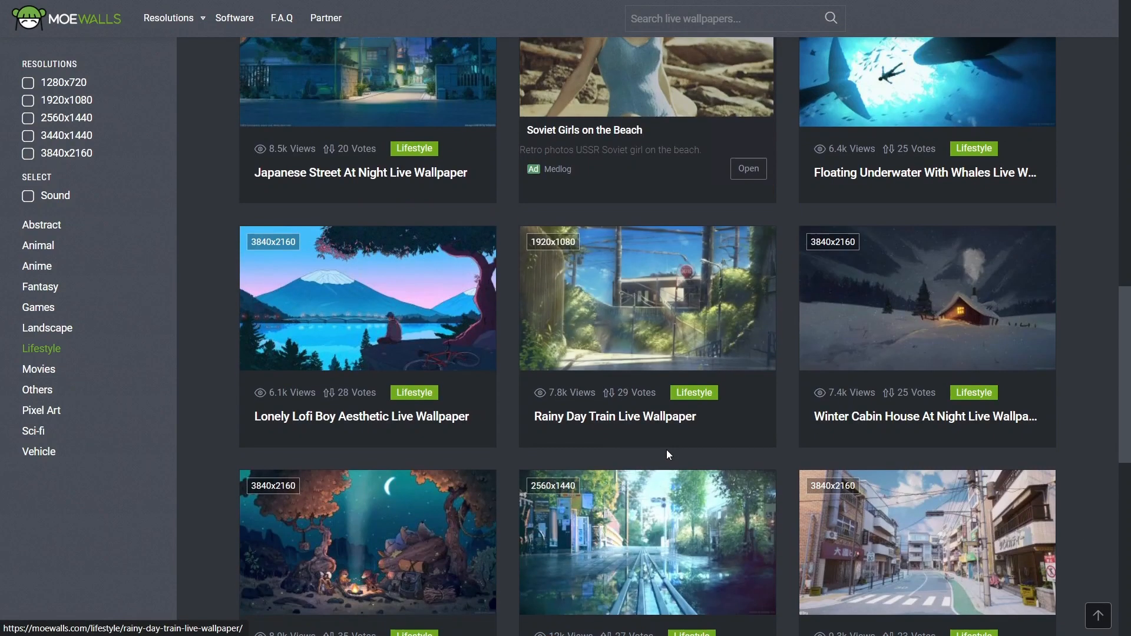
scroll(down, 3)
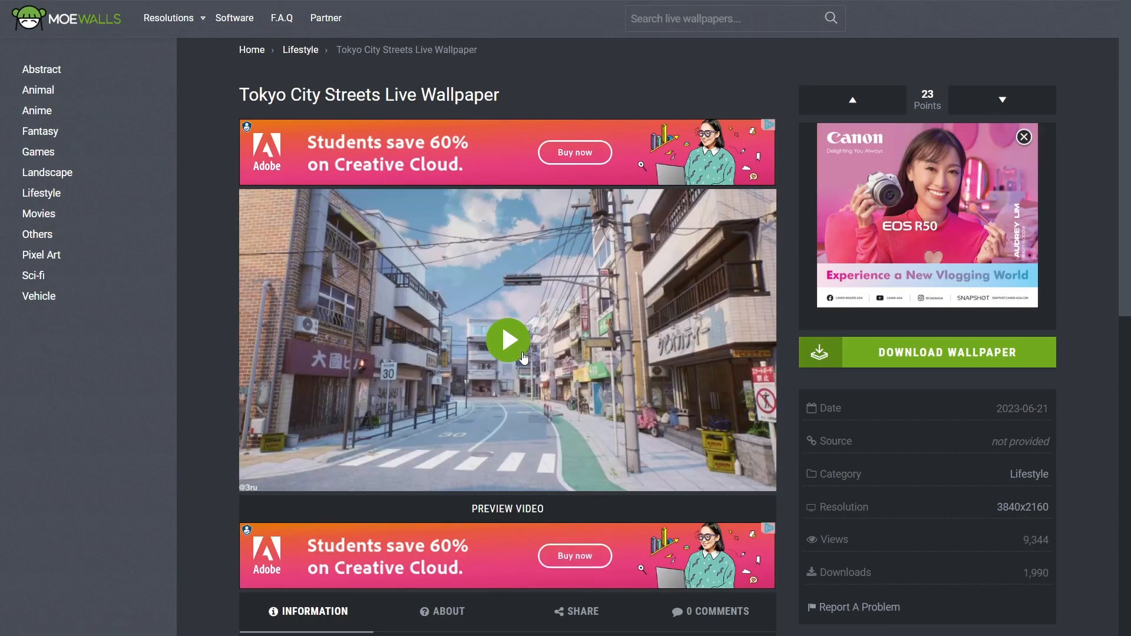
Play the Tokyo City Streets preview video to its end.
click(507, 340)
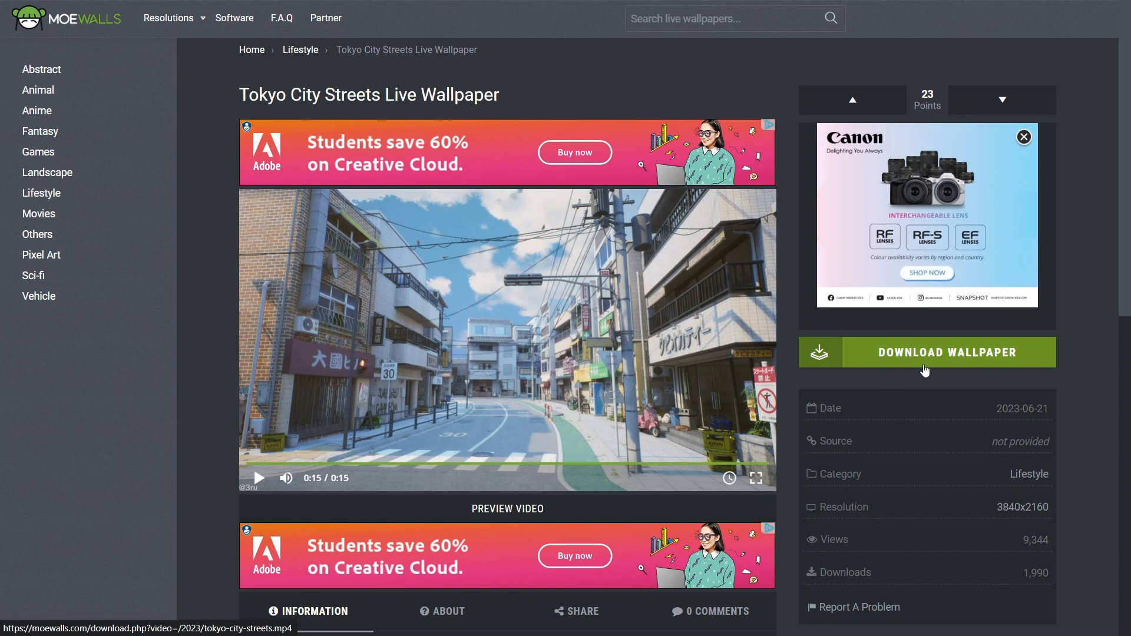
mouse_move(613, 367)
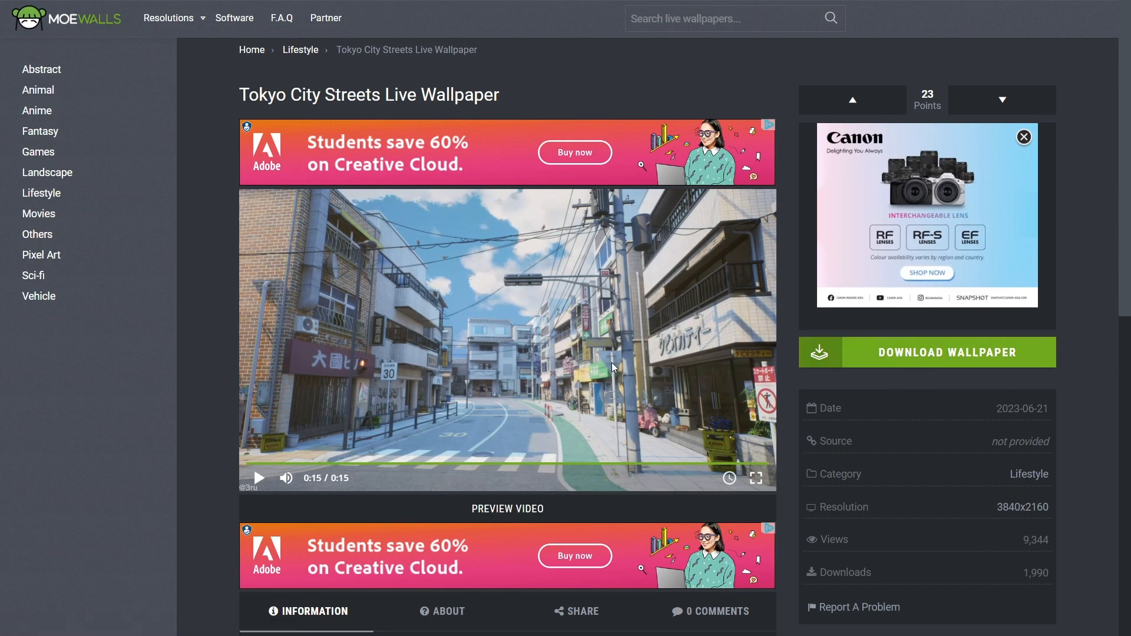